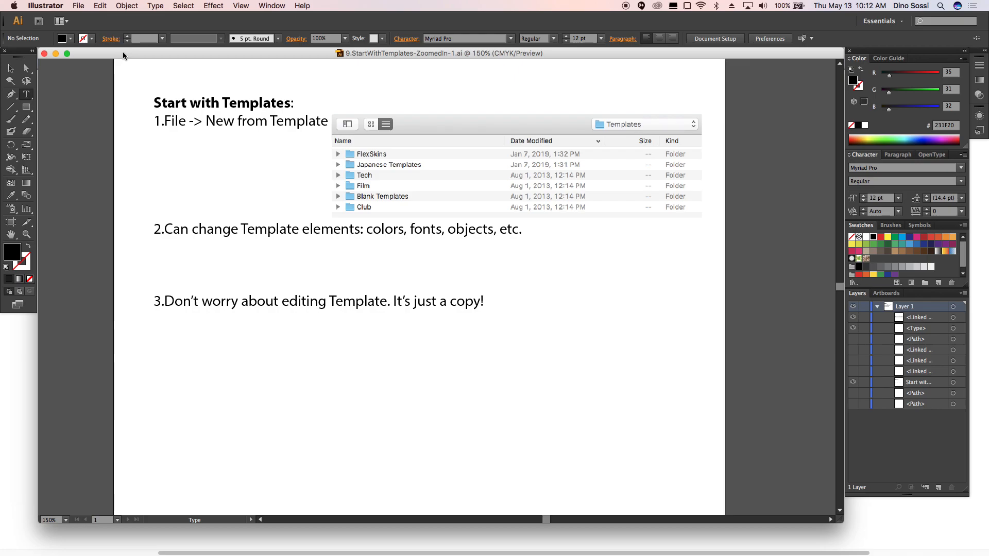
# - Create a new document from the Tech folder's Business Card.ait template
pyautogui.click(79, 5)
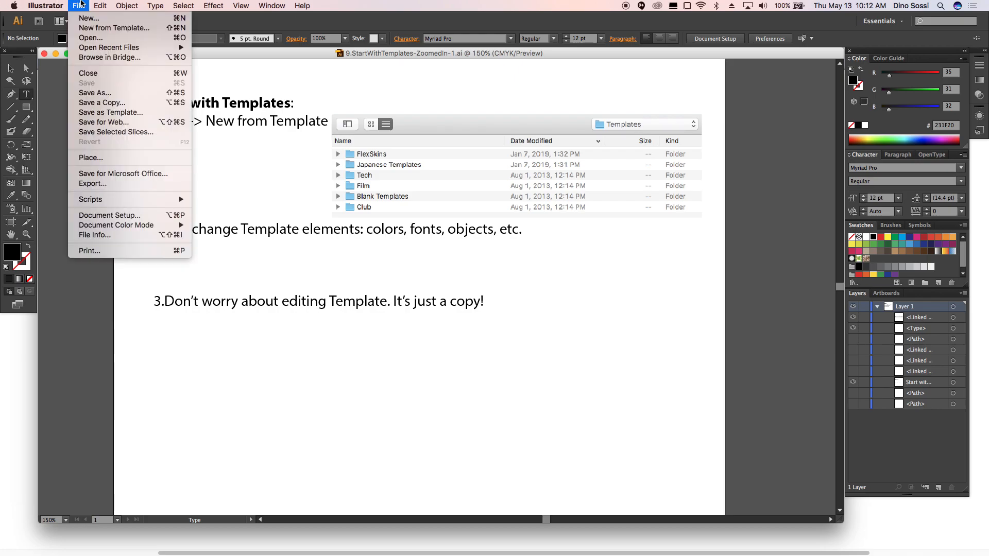
pyautogui.moveTo(114, 28)
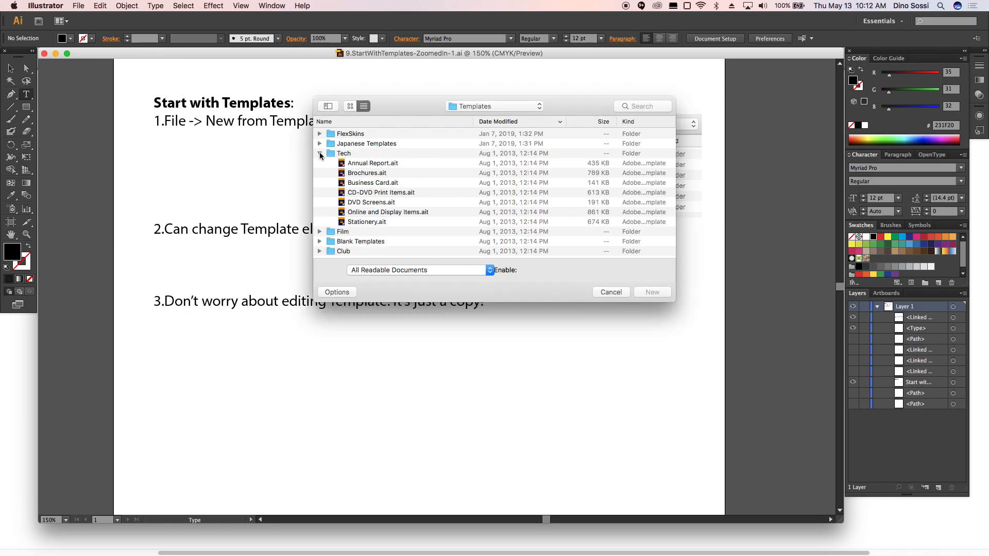
pyautogui.click(320, 153)
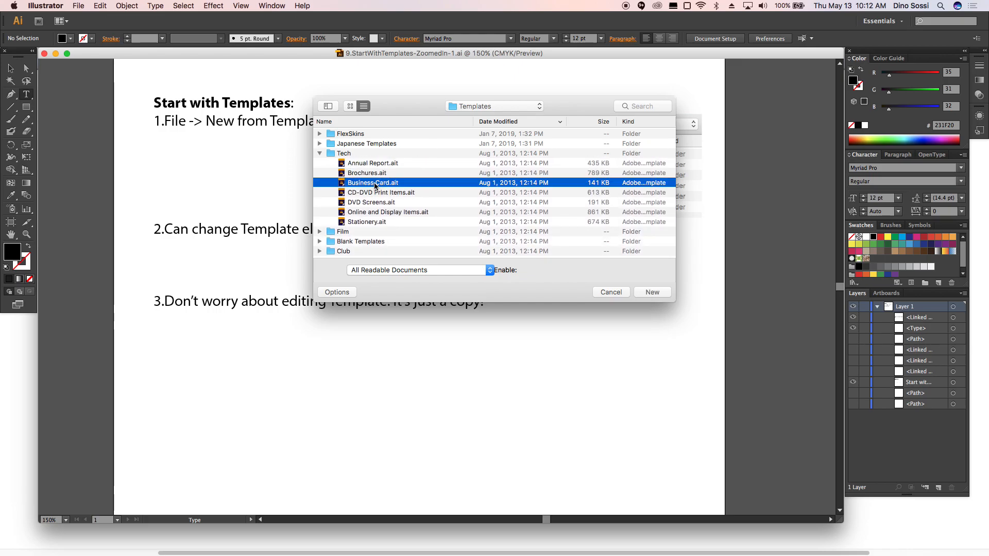
pyautogui.click(651, 291)
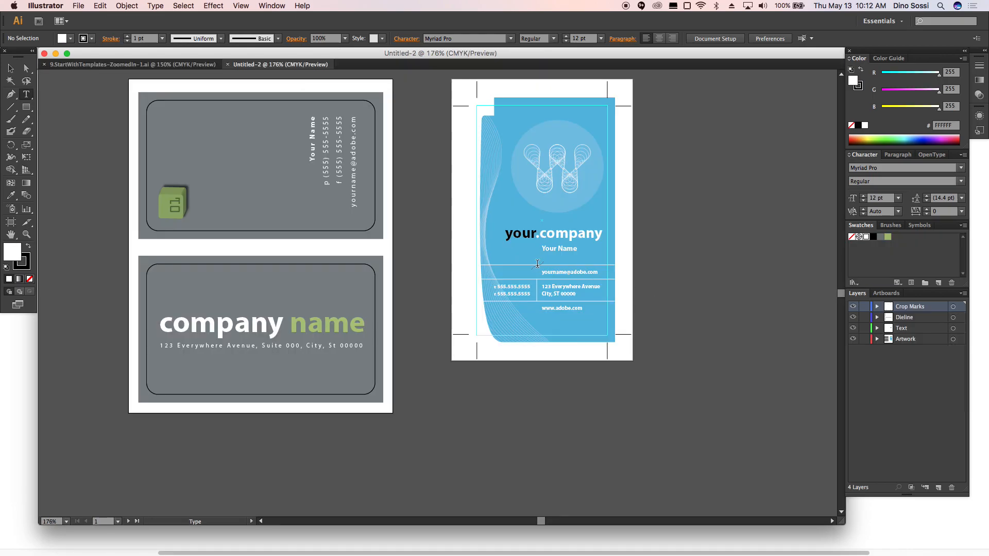
pyautogui.moveTo(431, 194)
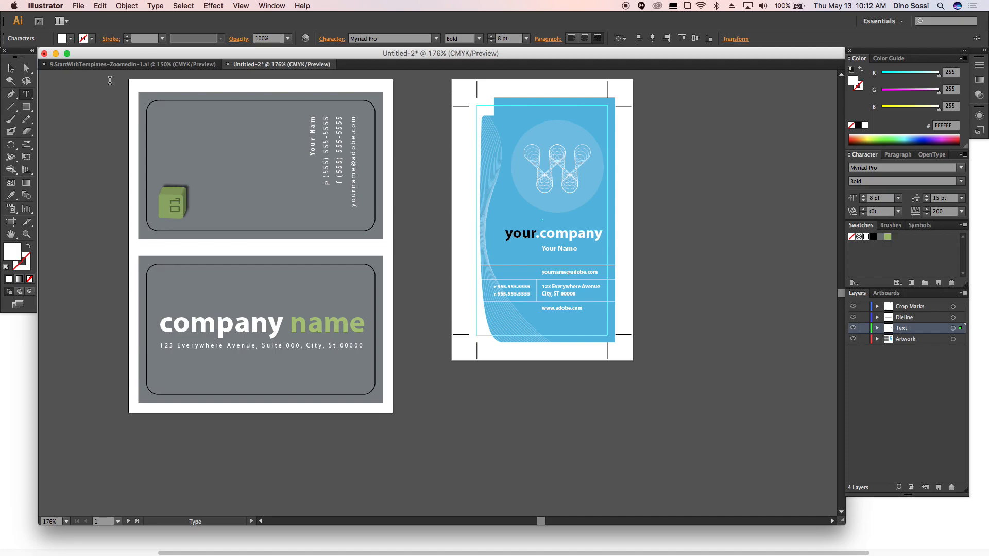
# - Return to the 9.StartWithTemplates tutorial document tab
pyautogui.click(133, 64)
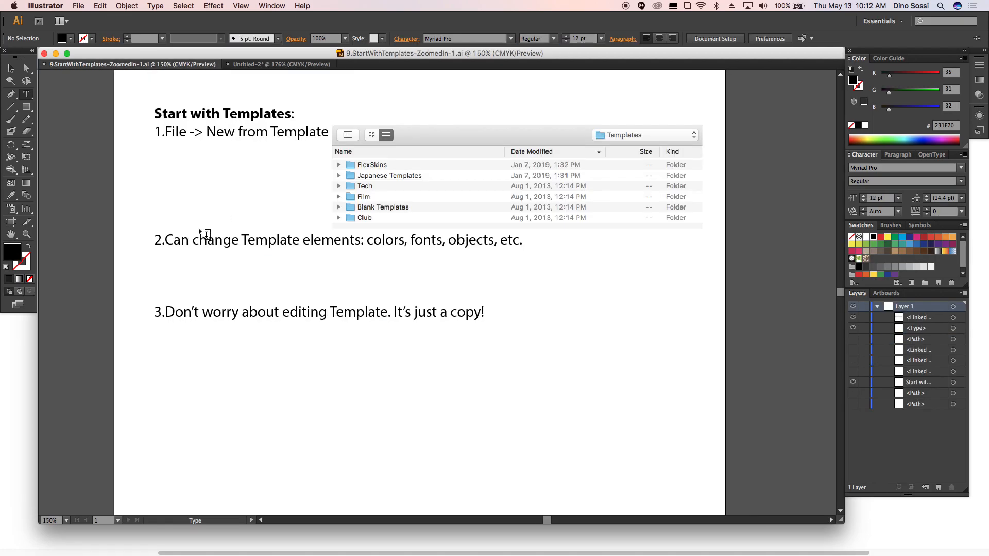